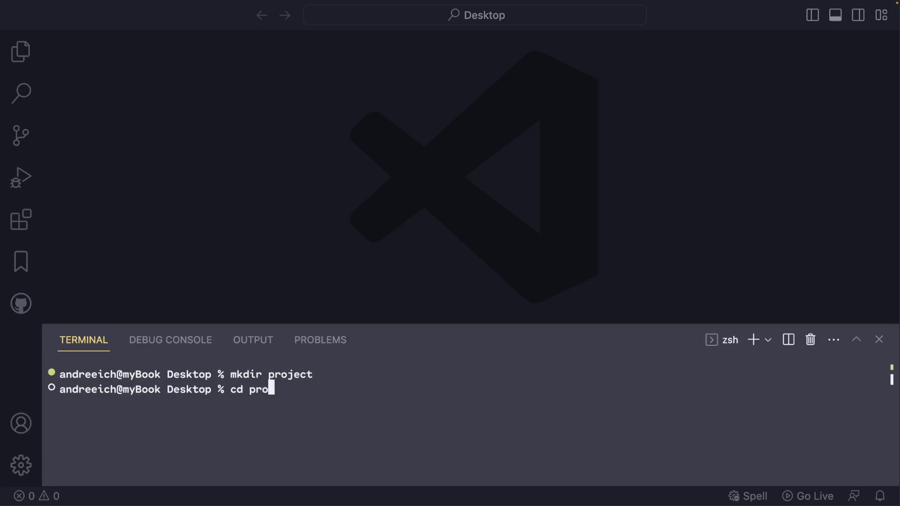
Enter the project folder and scaffold a Vite app with npm create vite@latest
{"action": "key", "text": "Return"}
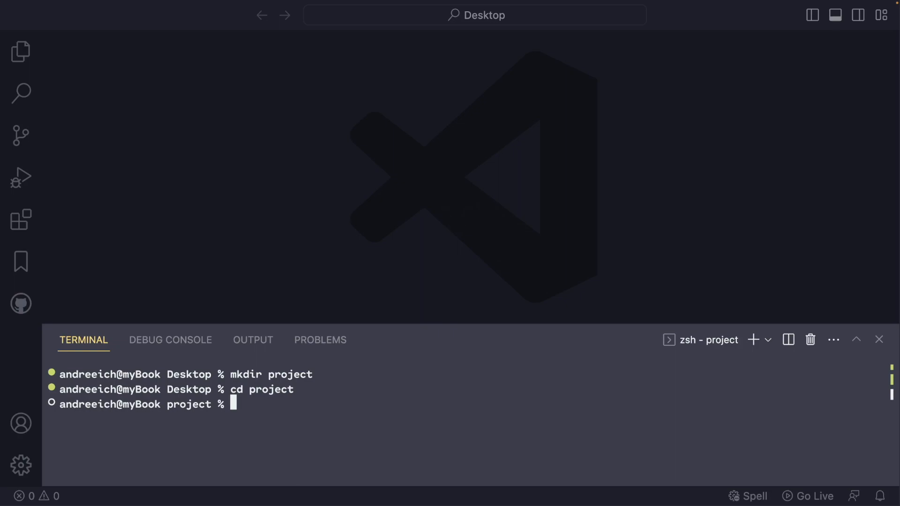
{"action": "type", "text": "npm create vi"}
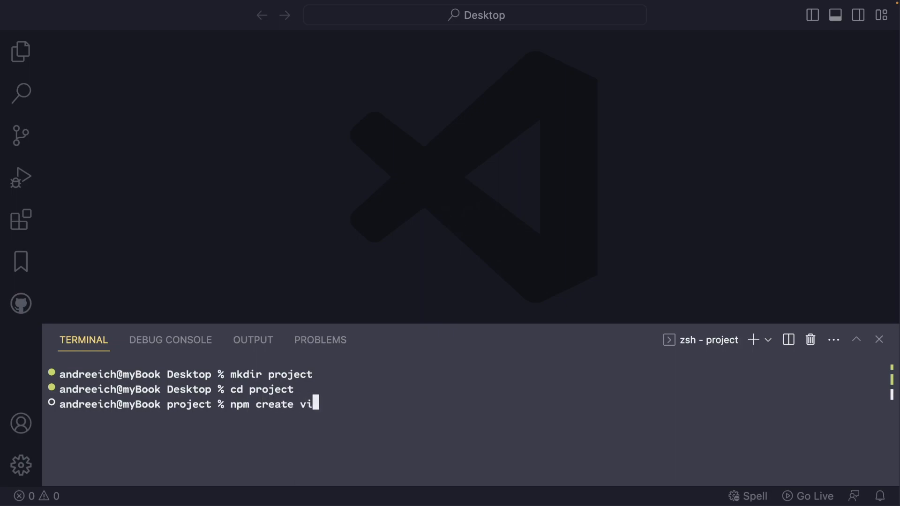
{"action": "type", "text": "te@latest ."}
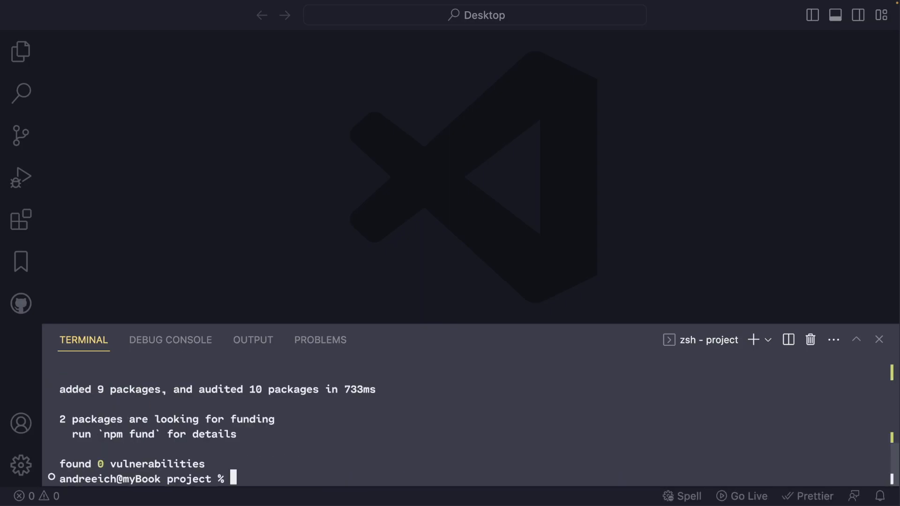
Install tailwindcss, postcss and autoprefixer as dev dependencies
{"action": "type", "text": "npm install -D"}
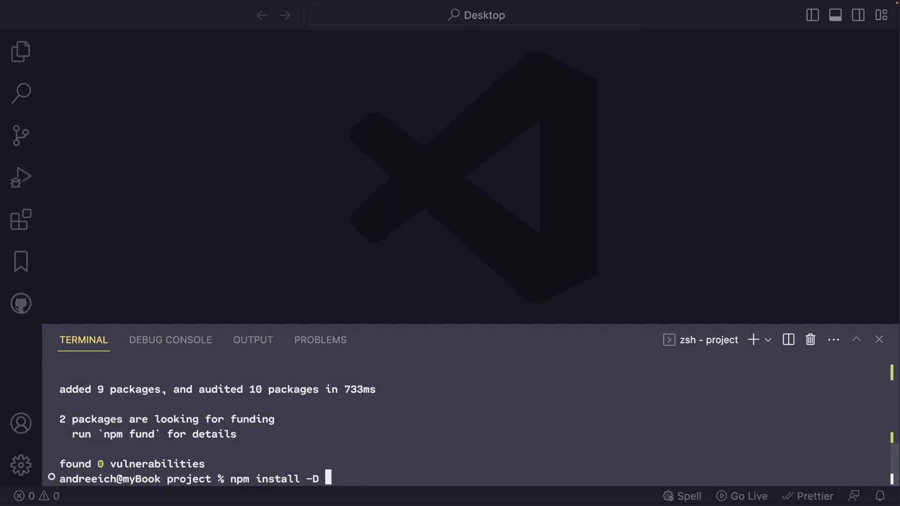
{"action": "type", "text": "tailwindcss pos"}
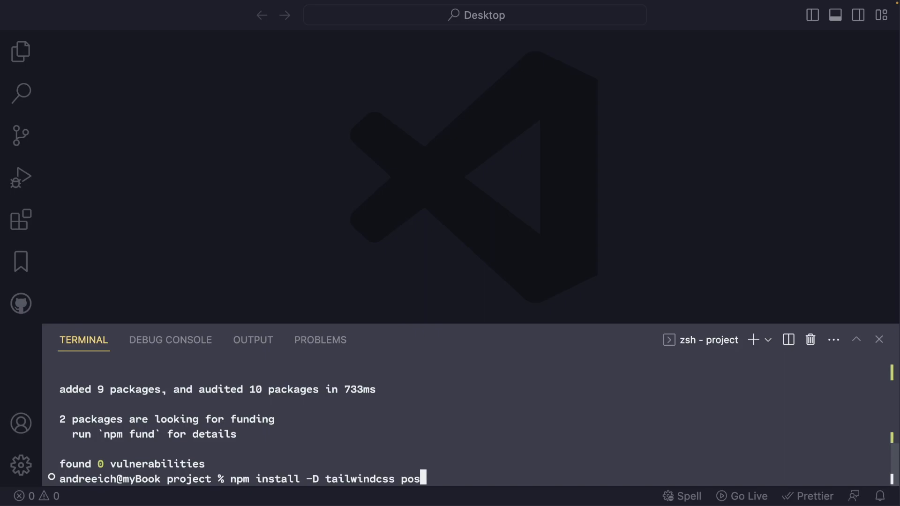
{"action": "type", "text": "tcss autopref"}
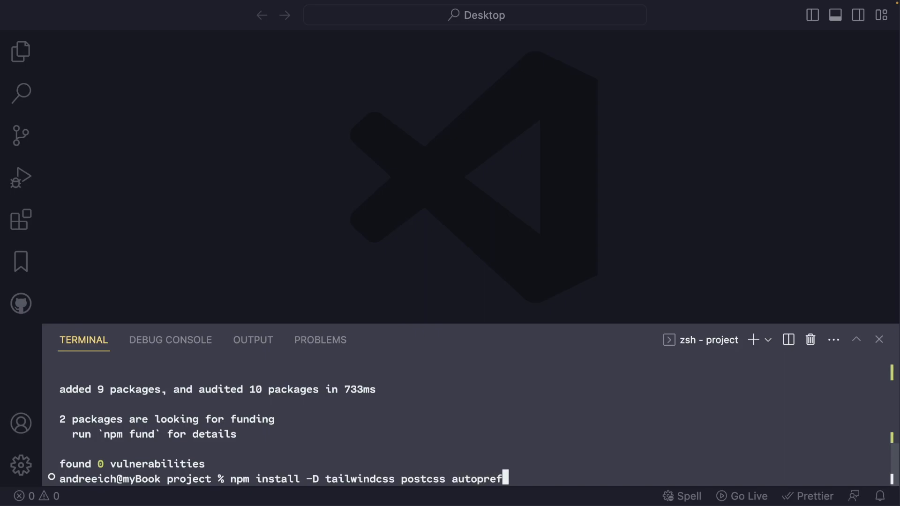
{"action": "key", "text": "Return"}
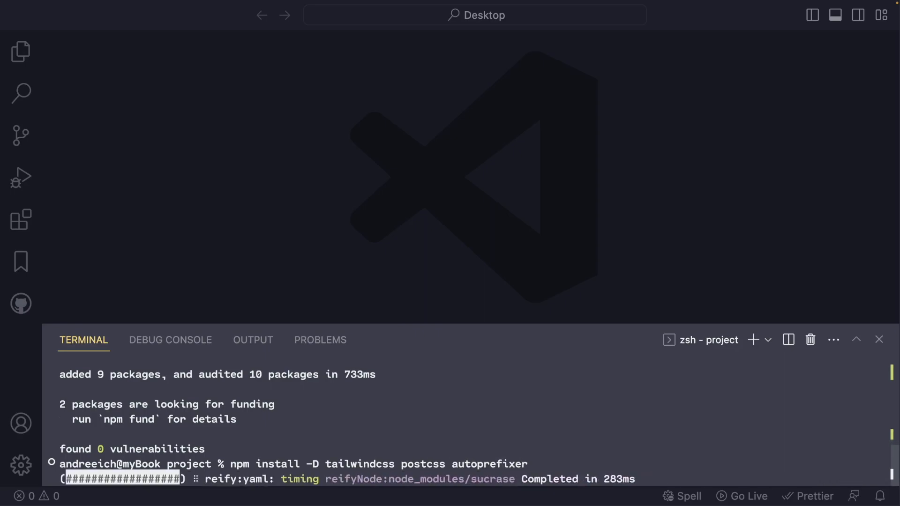
Create vite.config.js with the Rollup input/output build config and tidy the sample files
{"action": "left_click", "coordinate": [175, 71]}
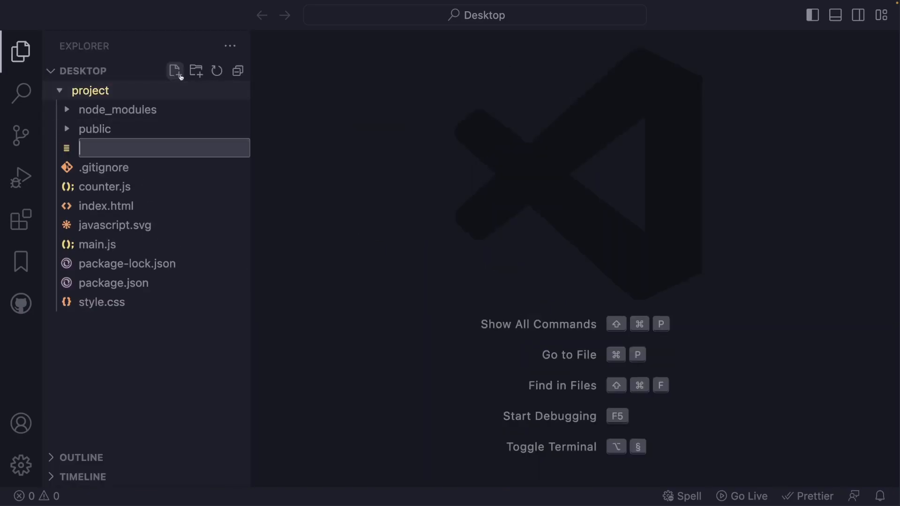
{"action": "type", "text": "vite.config.js"}
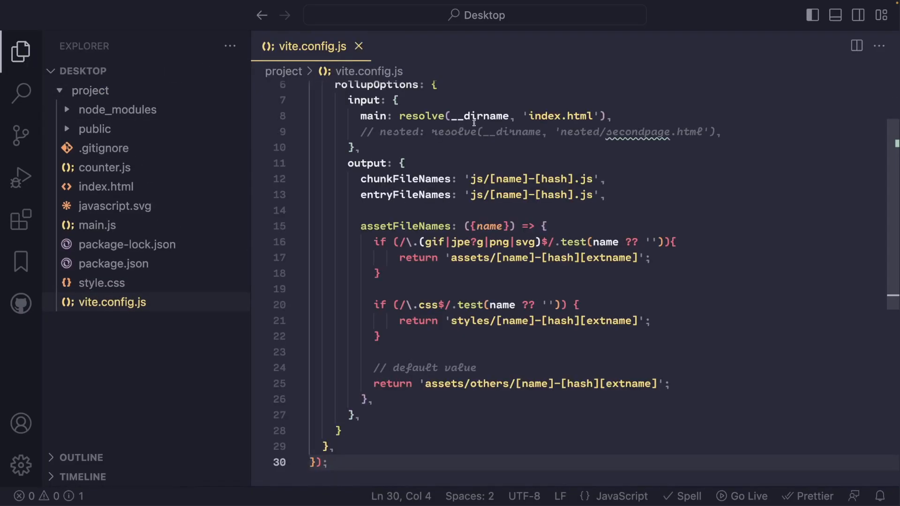
{"action": "scroll", "scroll_direction": "up", "scroll_amount": 3}
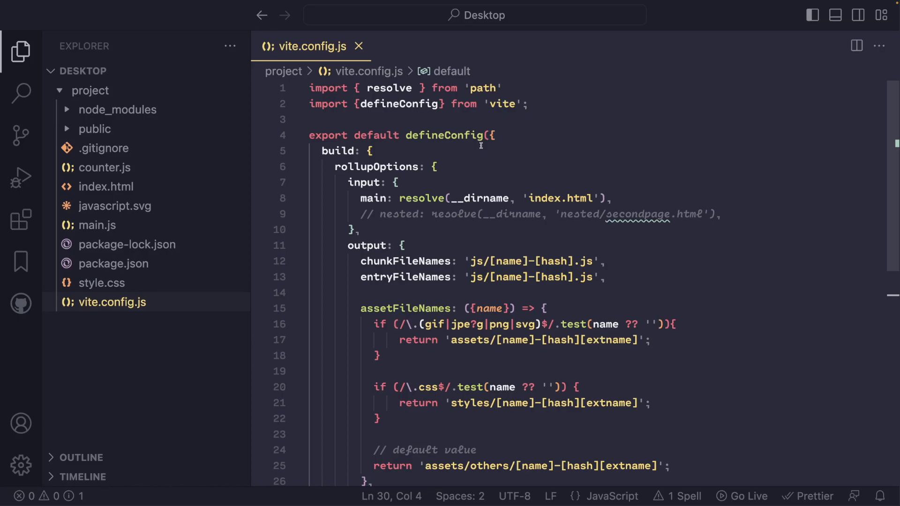
{"action": "left_click", "coordinate": [101, 282]}
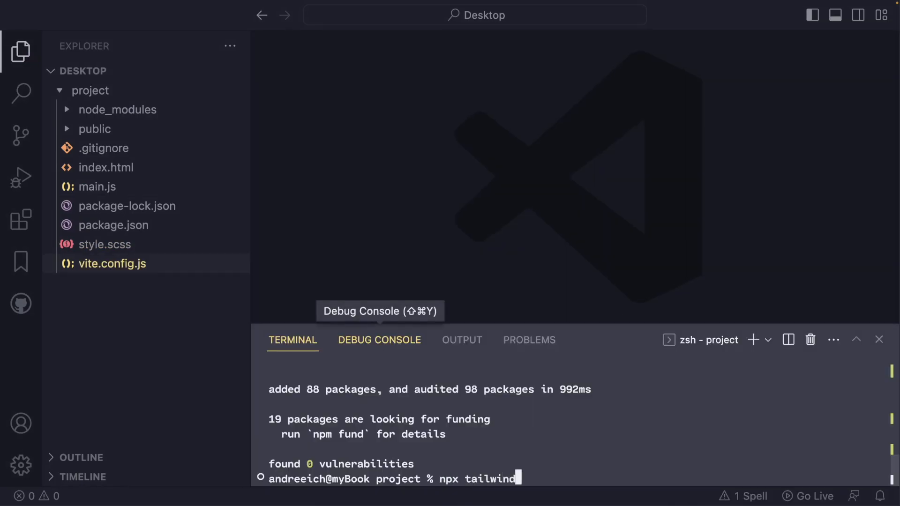
Generate tailwind.config.js and postcss.config.js with npx tailwindcss init -p
{"action": "type", "text": "css init -p"}
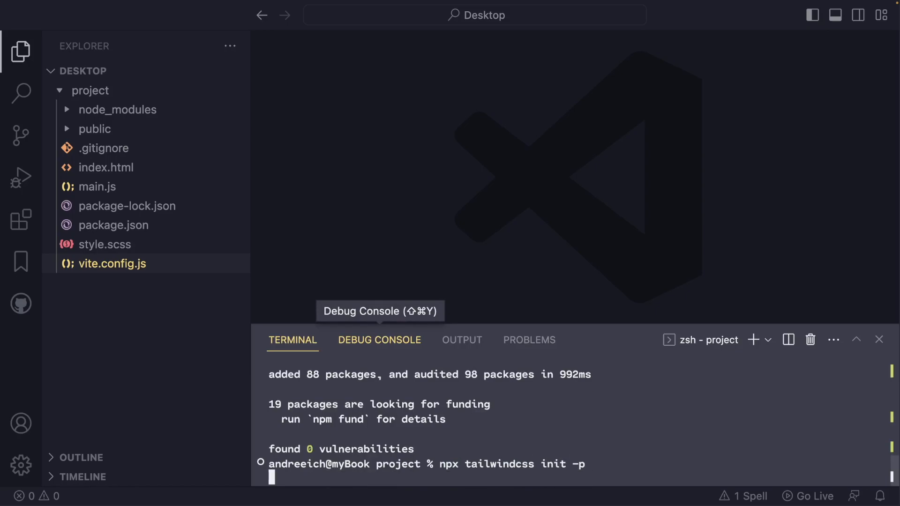
{"action": "key", "text": "Return"}
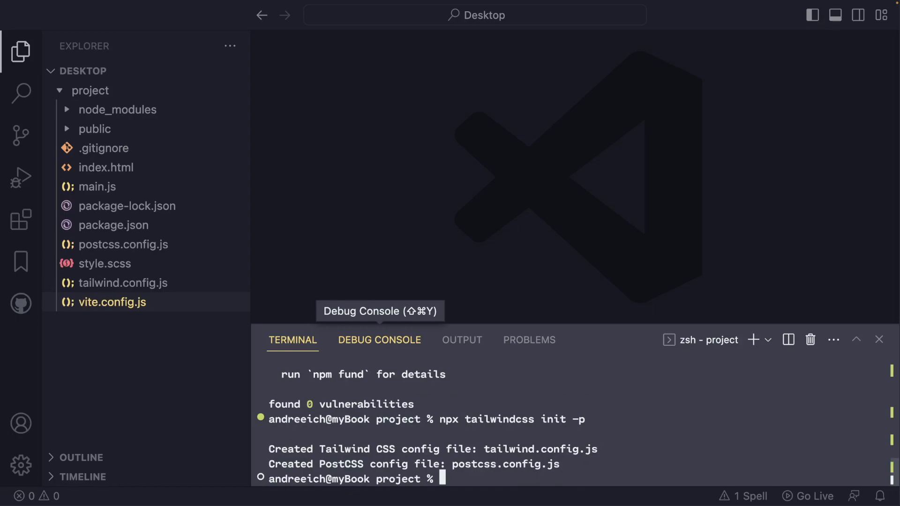
{"action": "left_click", "coordinate": [21, 220]}
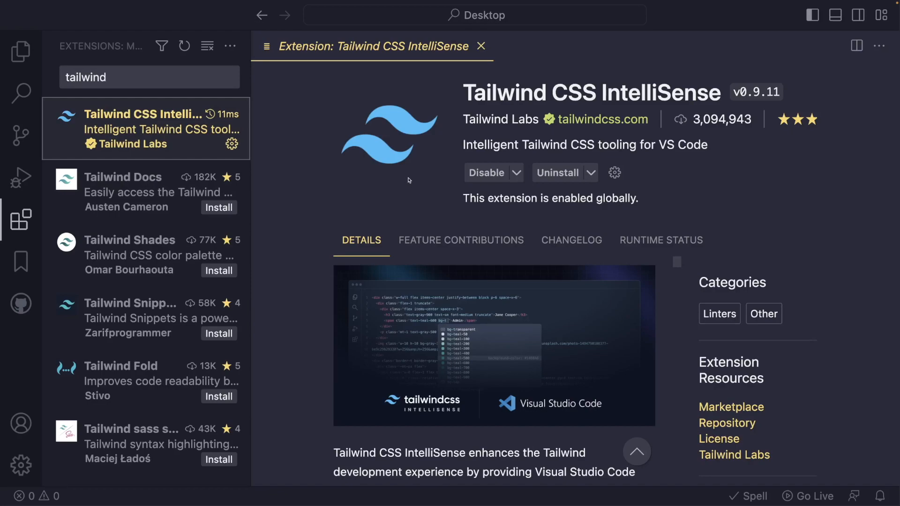
Return from the Tailwind CSS IntelliSense extension page to the project Explorer
{"action": "left_click", "coordinate": [20, 52]}
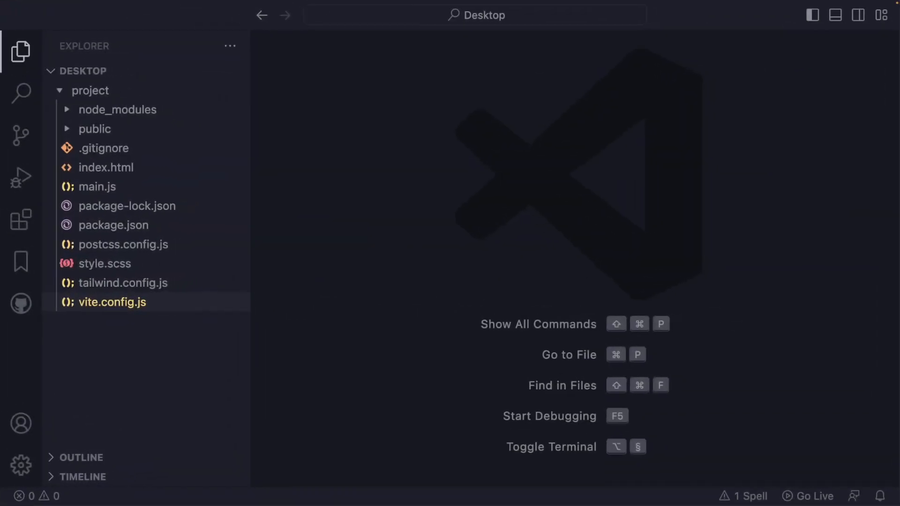
Fill tailwind.config.js with content paths, JIT mode and custom colours, fonts, weights and spacing
{"action": "left_click", "coordinate": [122, 282]}
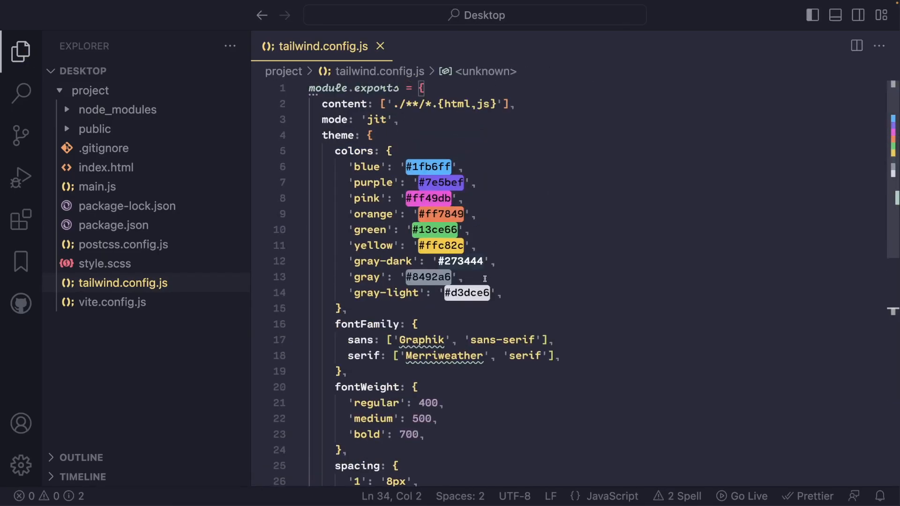
{"action": "scroll", "scroll_direction": "down", "scroll_amount": 3}
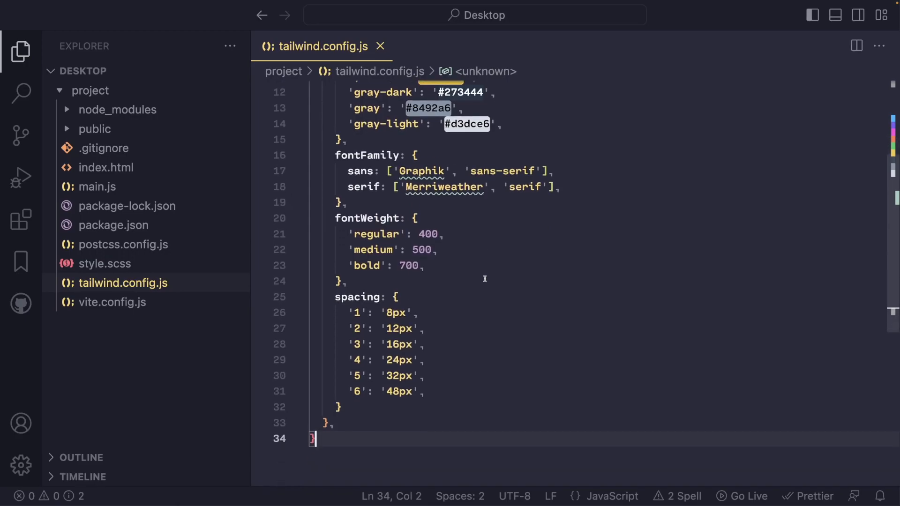
{"action": "scroll", "scroll_direction": "up", "scroll_amount": 3}
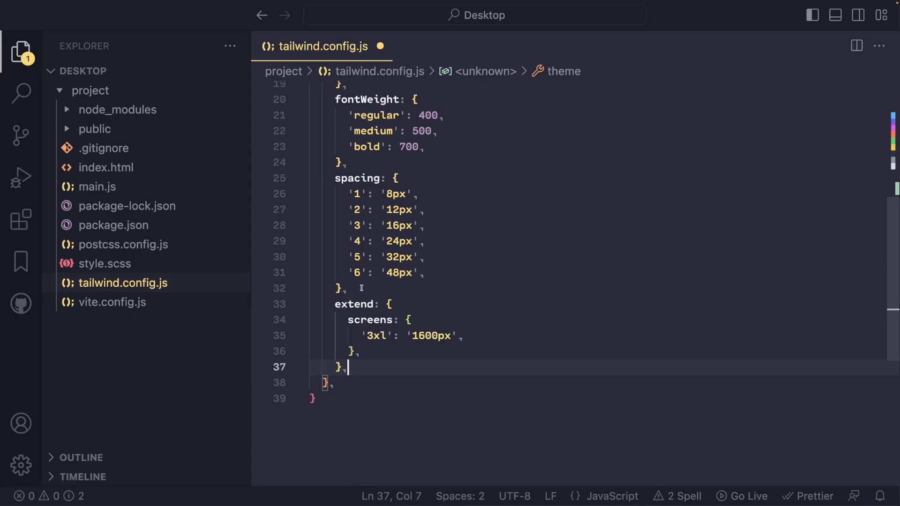
Save tailwind.config.js with the extend section adding a 3xl 1600px screen
{"action": "key", "text": "ctrl+s"}
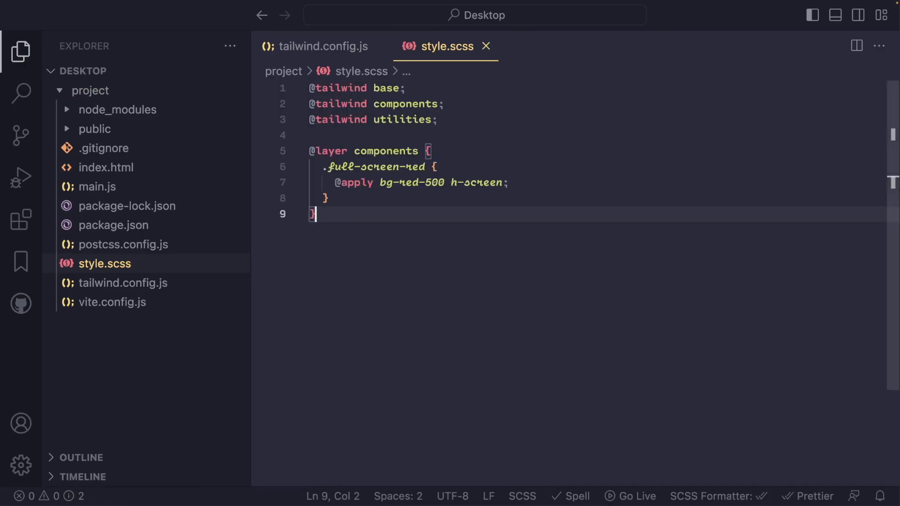
{"action": "mouse_move", "coordinate": [531, 288]}
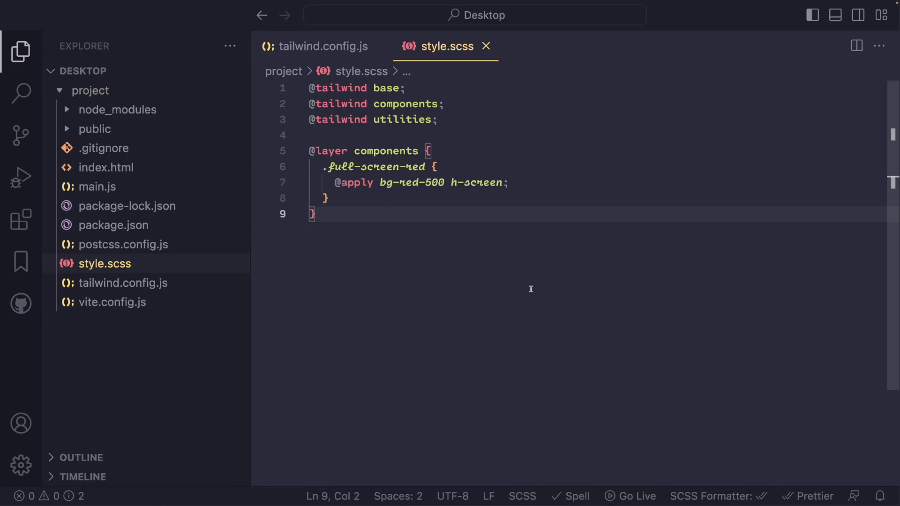
Finish the .full-screen-red component in style.scss and return to tailwind.config.js
{"action": "left_click", "coordinate": [315, 214]}
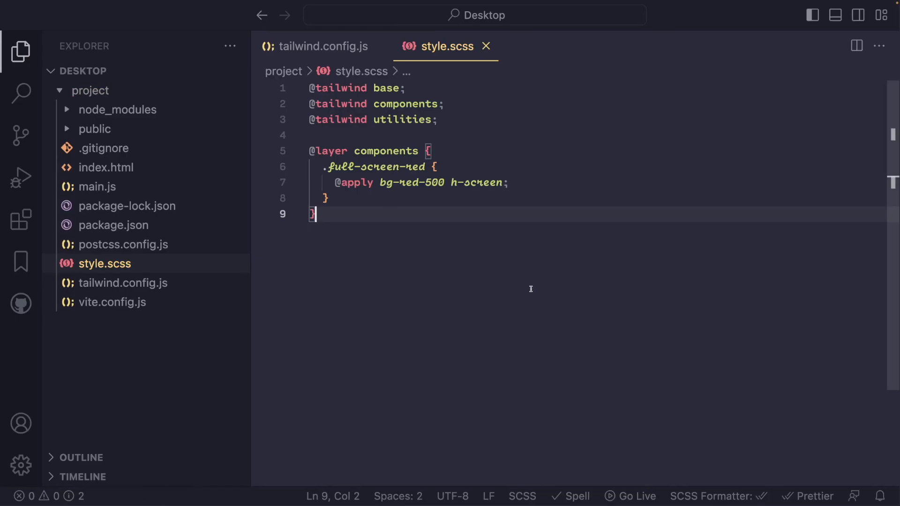
{"action": "left_click", "coordinate": [323, 47]}
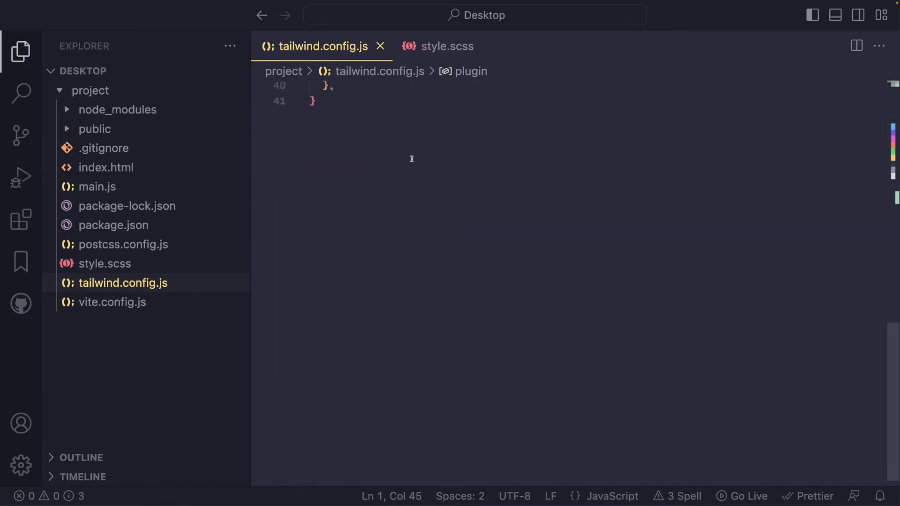
Review the plugins array adding optional, hocus and inverted-colors variants
{"action": "scroll", "scroll_direction": "up", "scroll_amount": 3}
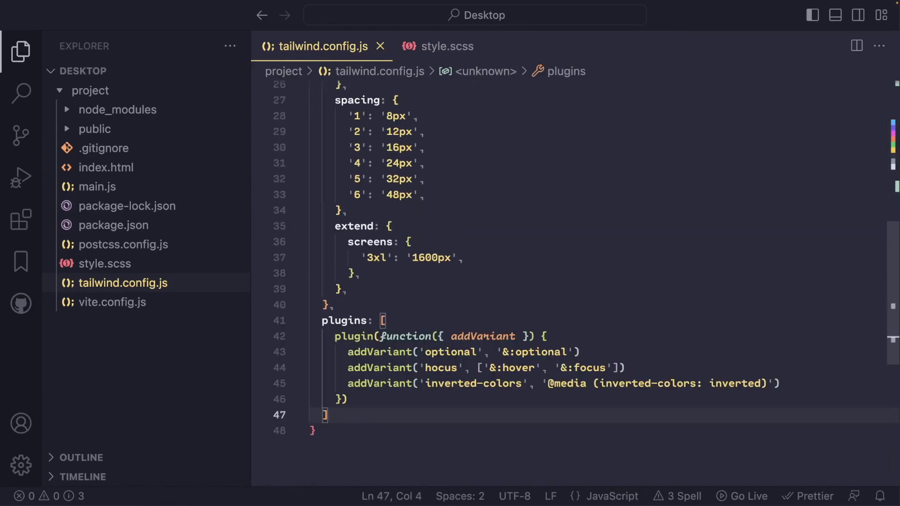